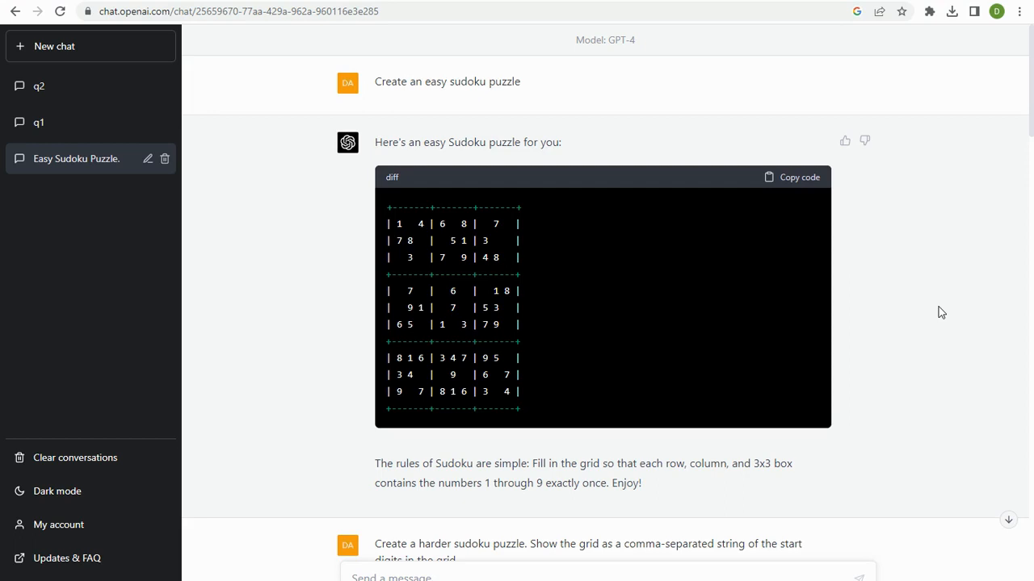
mouse_move(659, 50)
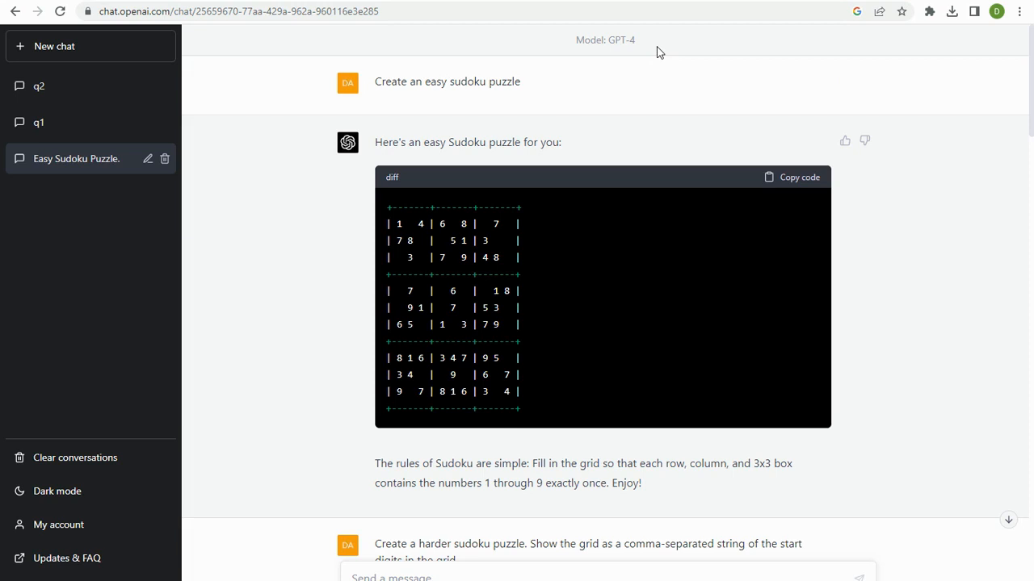
mouse_move(652, 48)
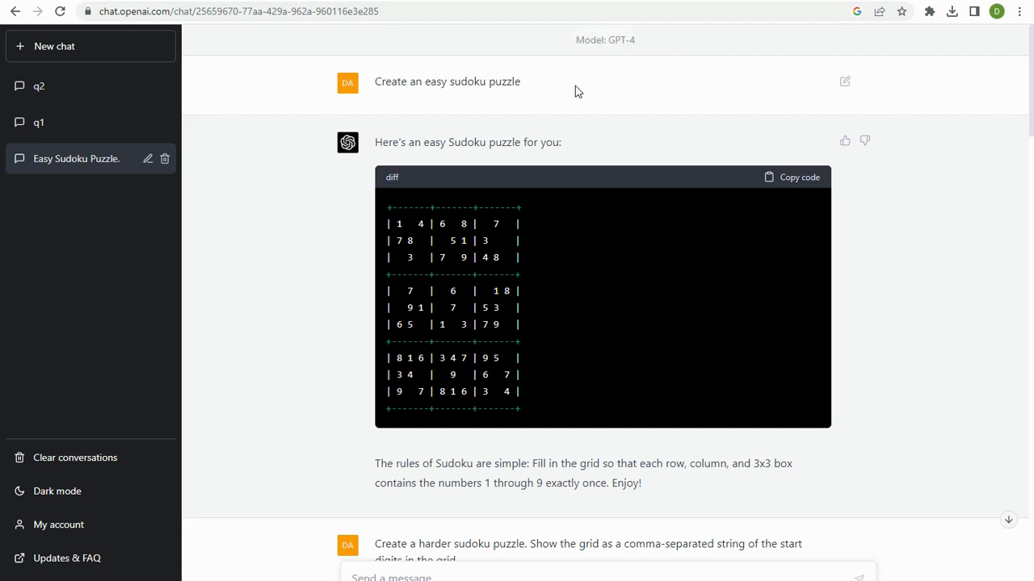
mouse_move(391, 218)
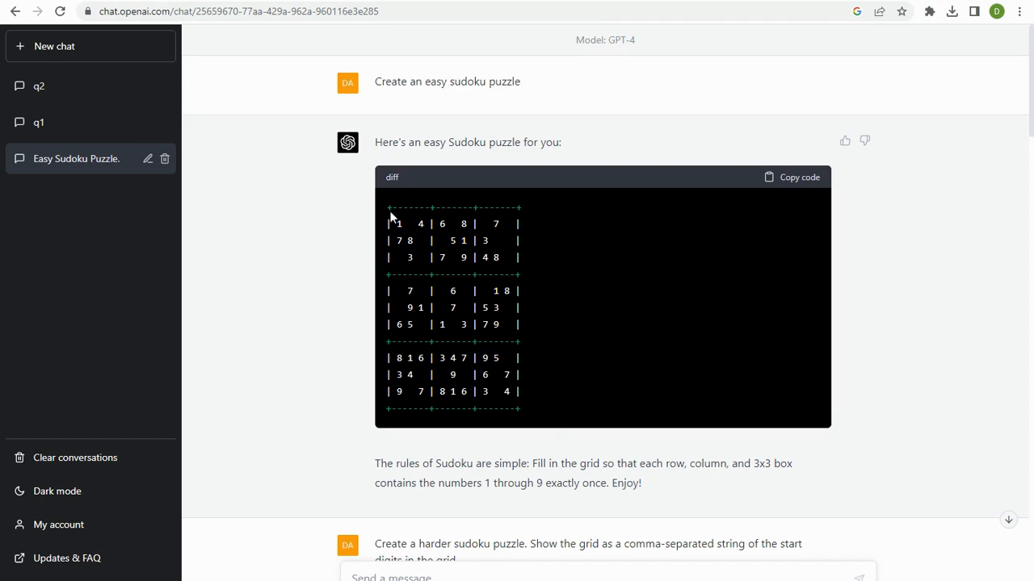
mouse_move(562, 357)
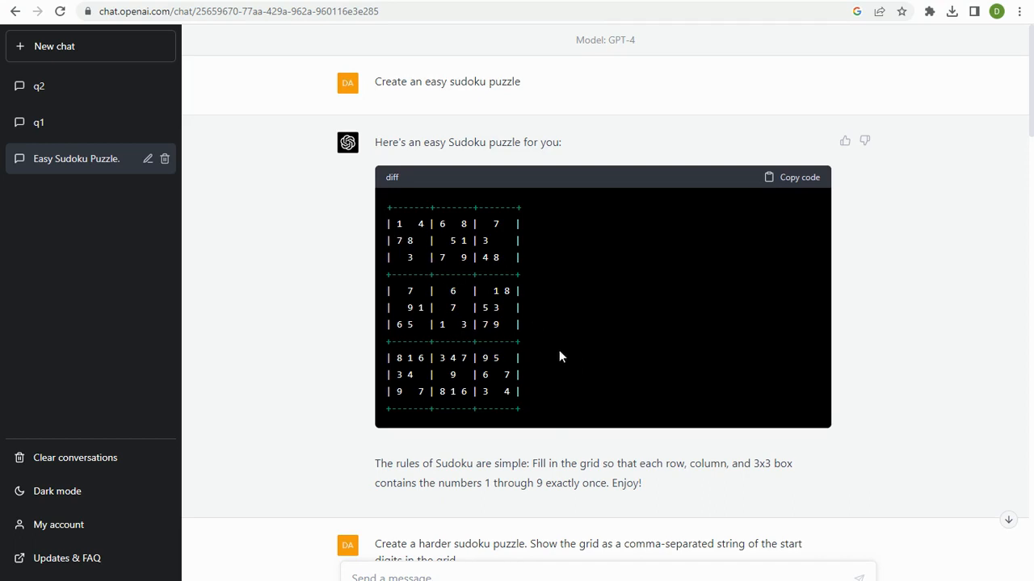
mouse_move(569, 389)
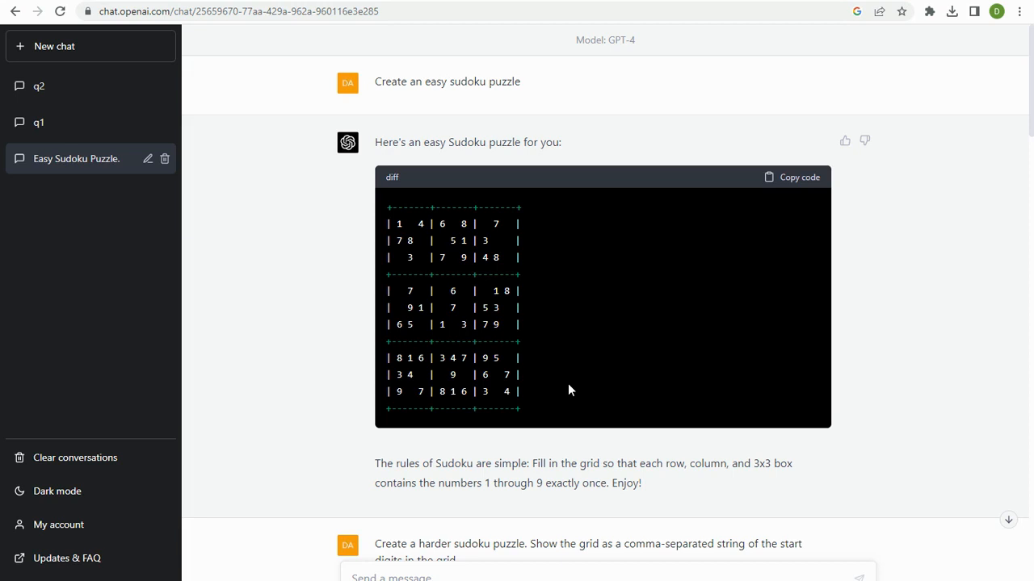
mouse_move(408, 225)
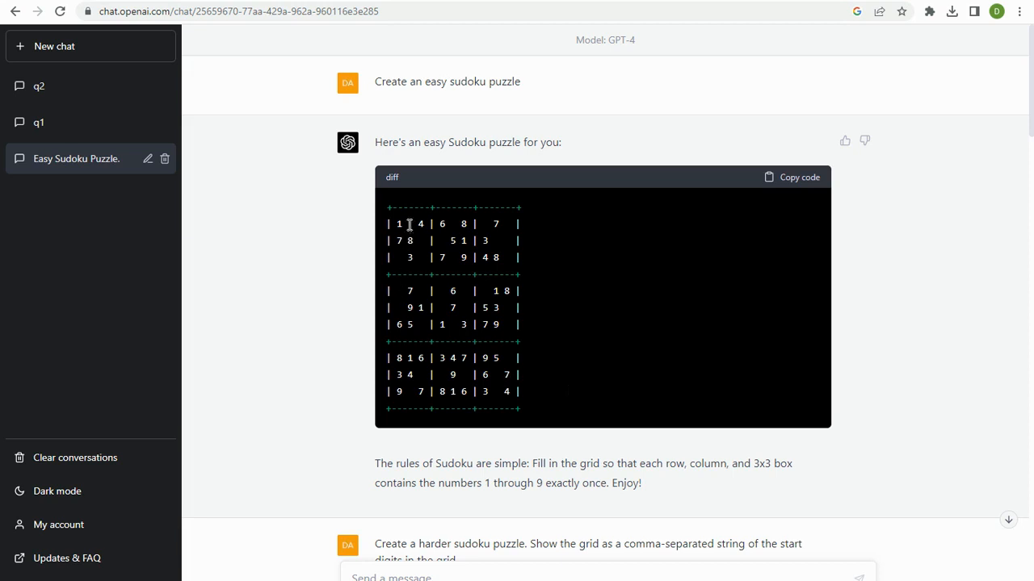
Mark given digits in the puzzle rows, then select the follow-up message about needing 17 given digits.
double_click(410, 223)
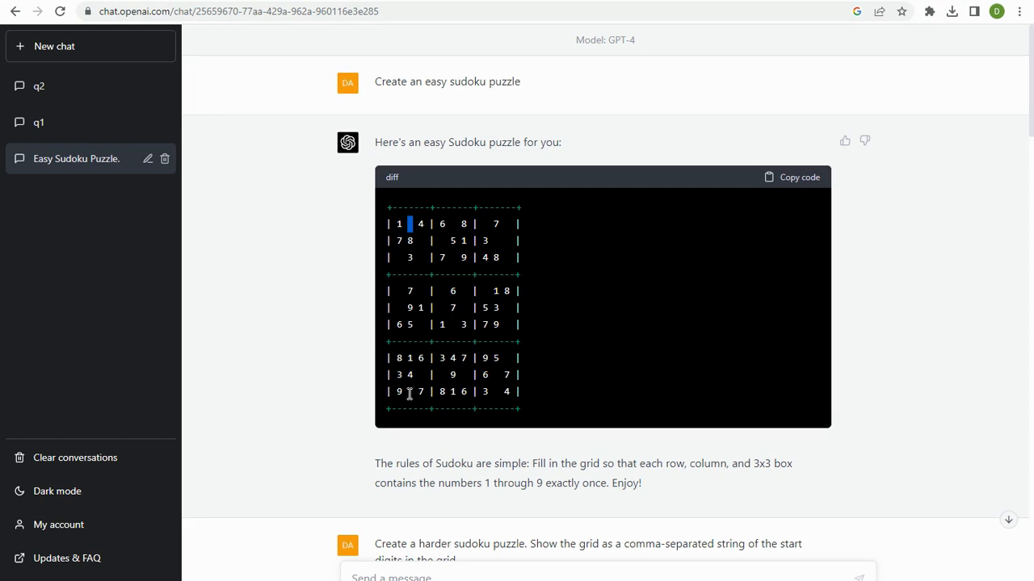
mouse_move(413, 223)
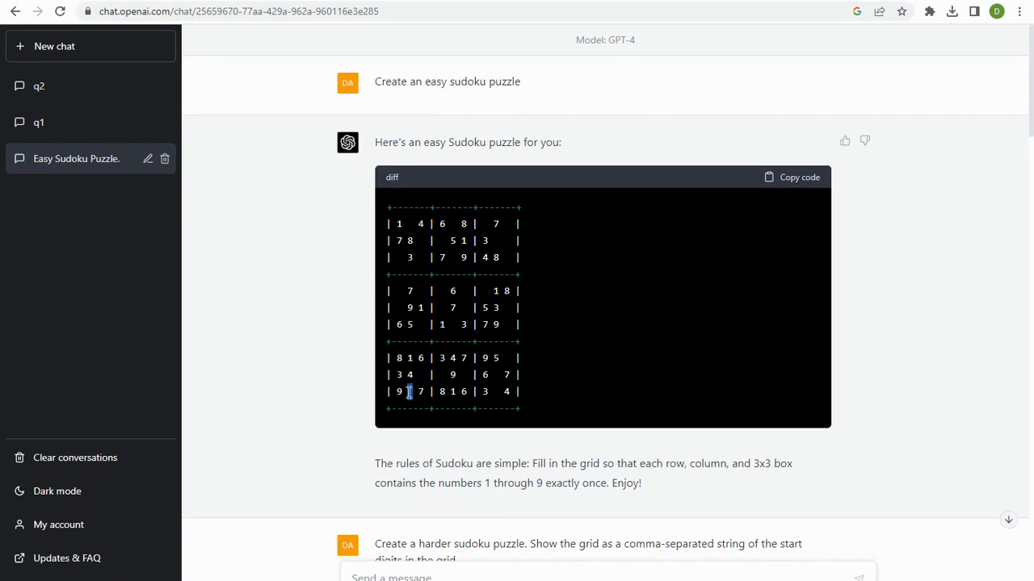
double_click(450, 392)
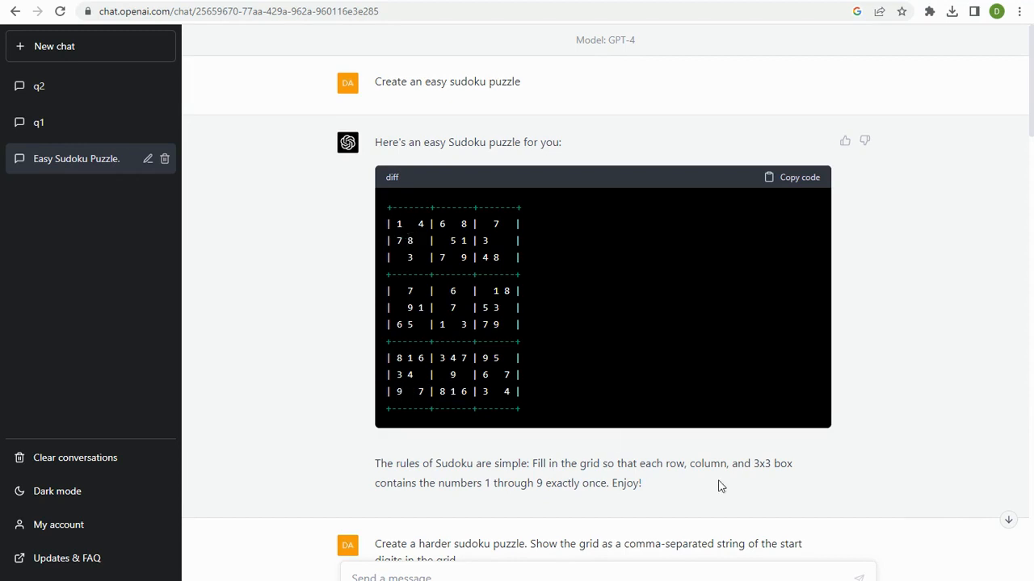
scroll(down, 3)
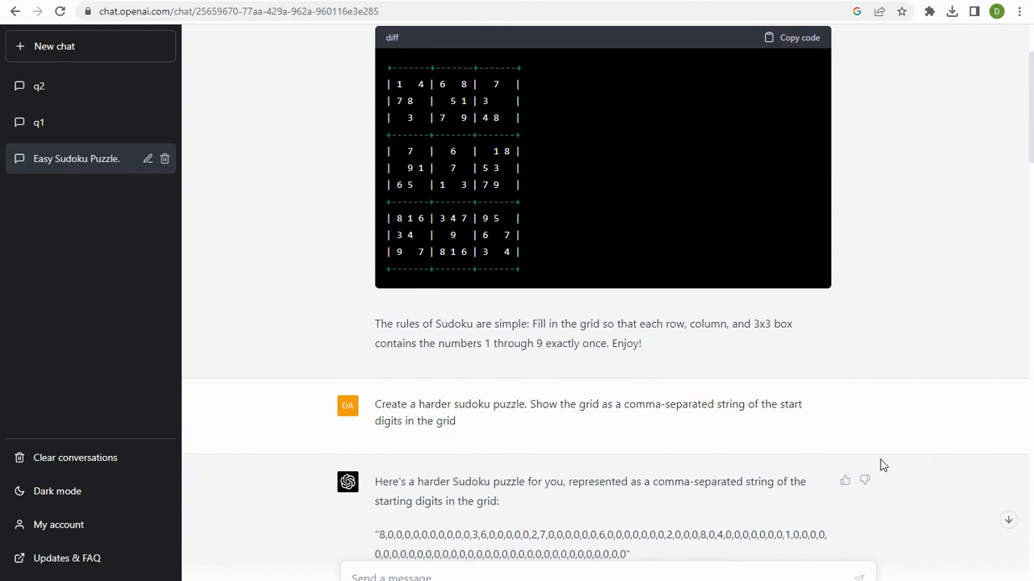
scroll(down, 3)
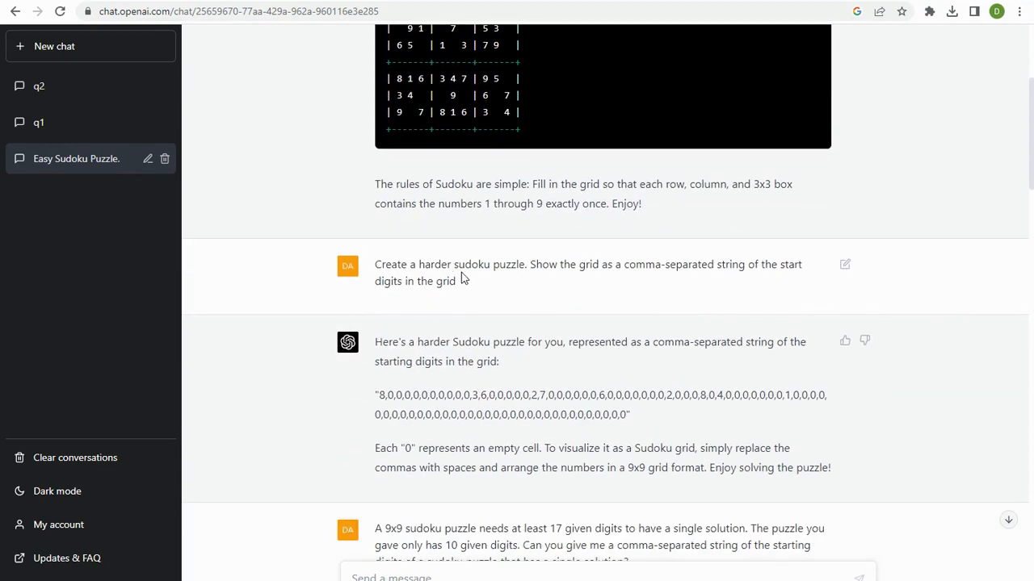
mouse_move(644, 277)
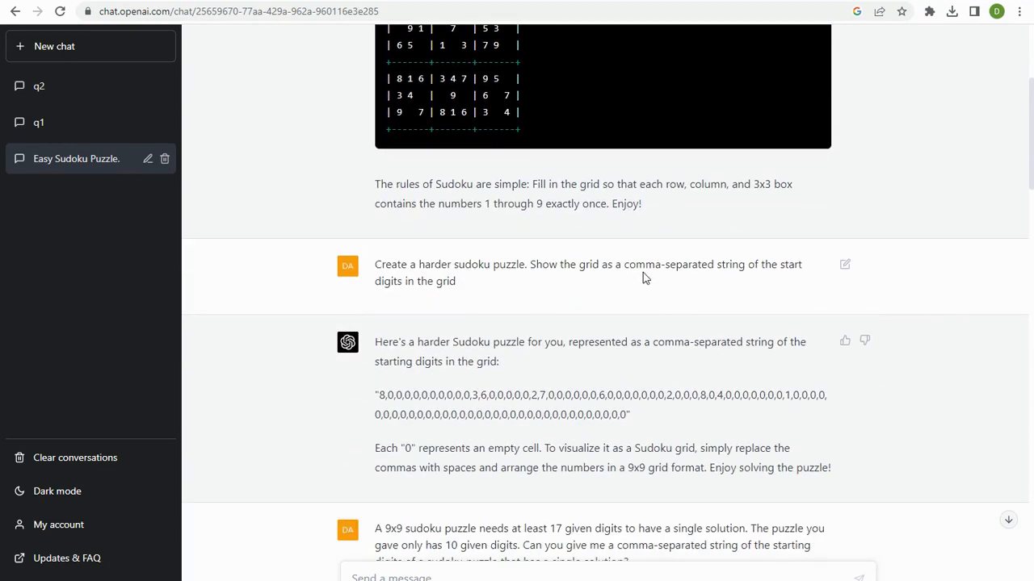
mouse_move(472, 289)
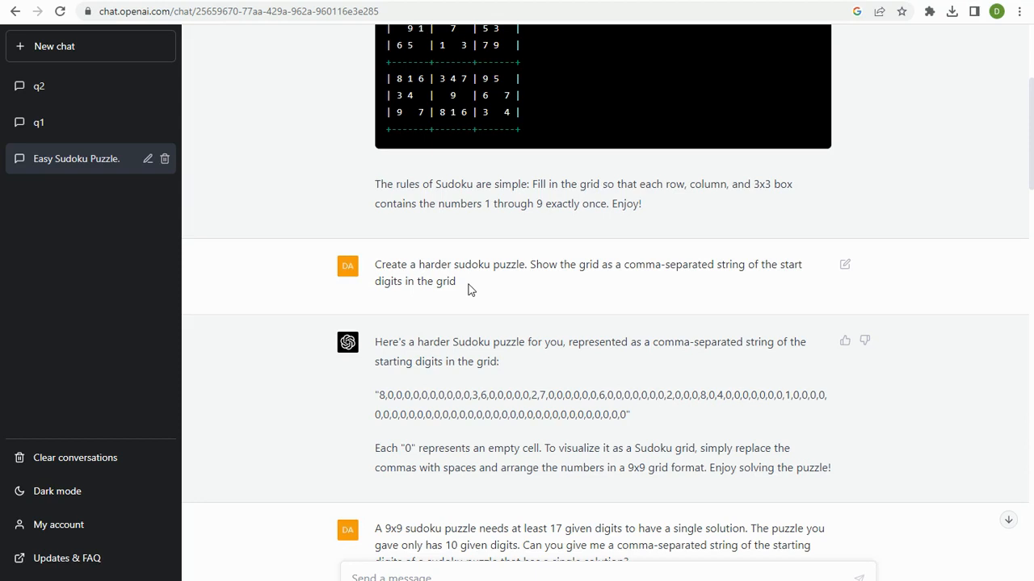
scroll(down, 3)
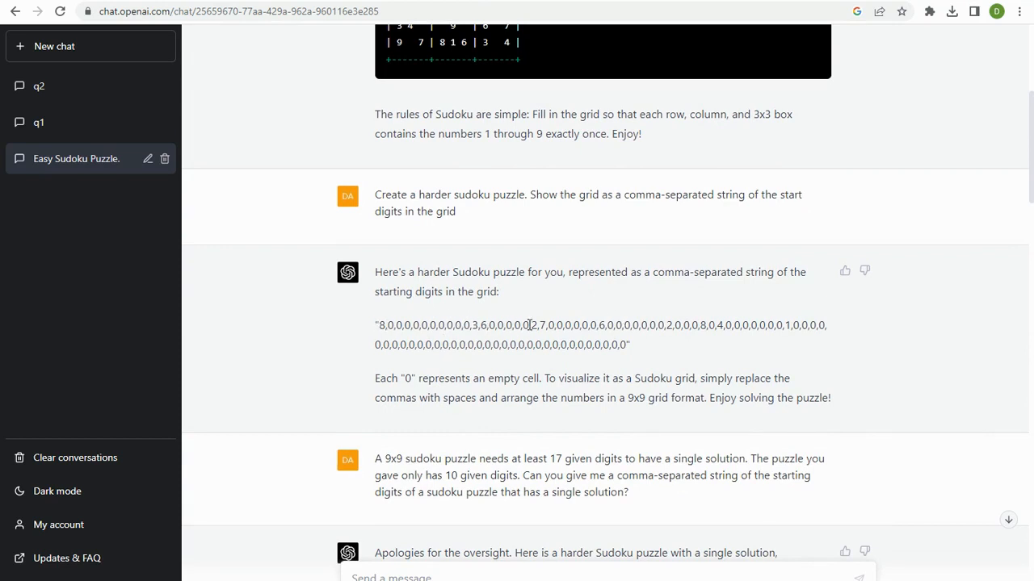
mouse_move(743, 321)
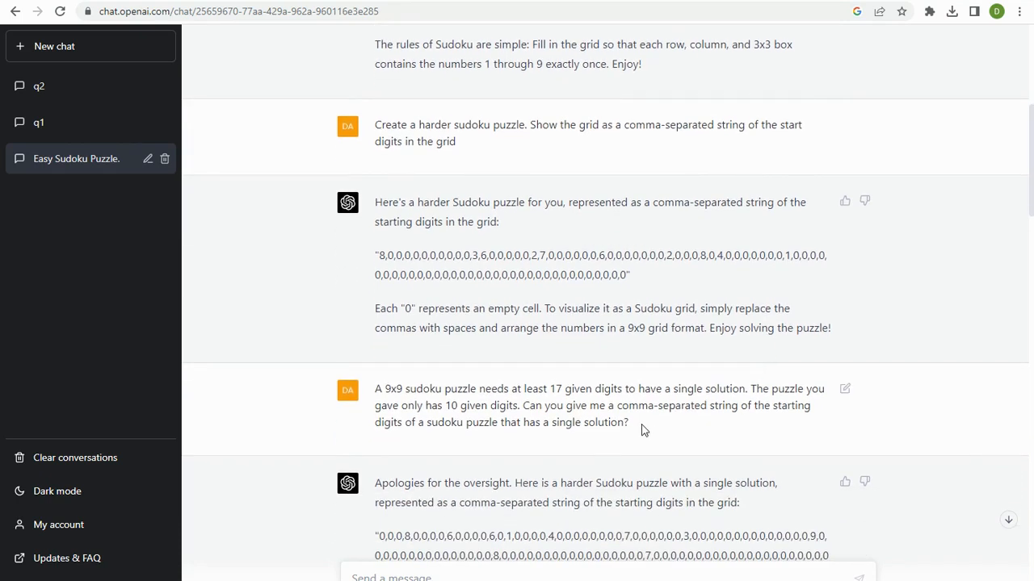
triple_click(566, 405)
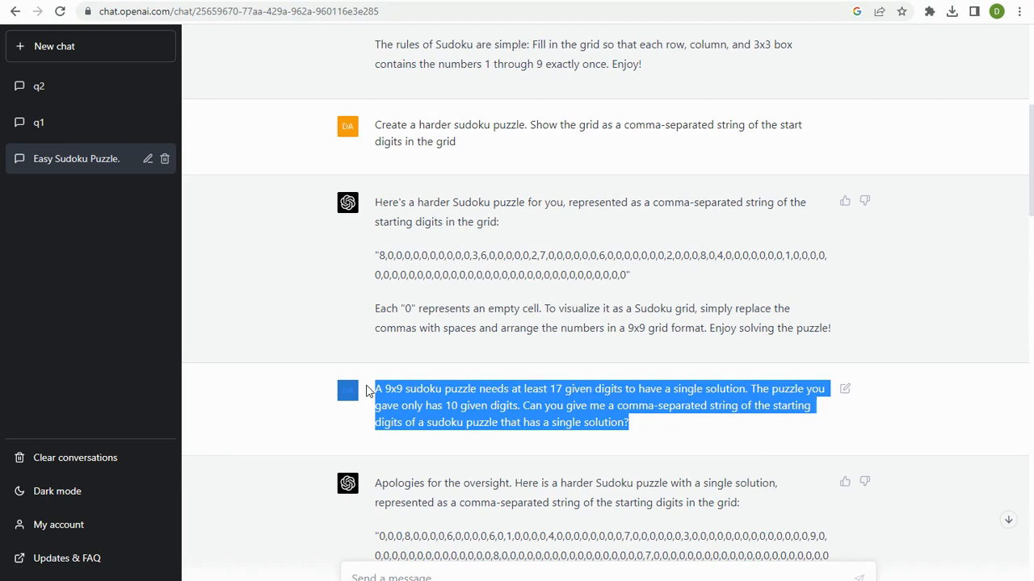
mouse_move(426, 428)
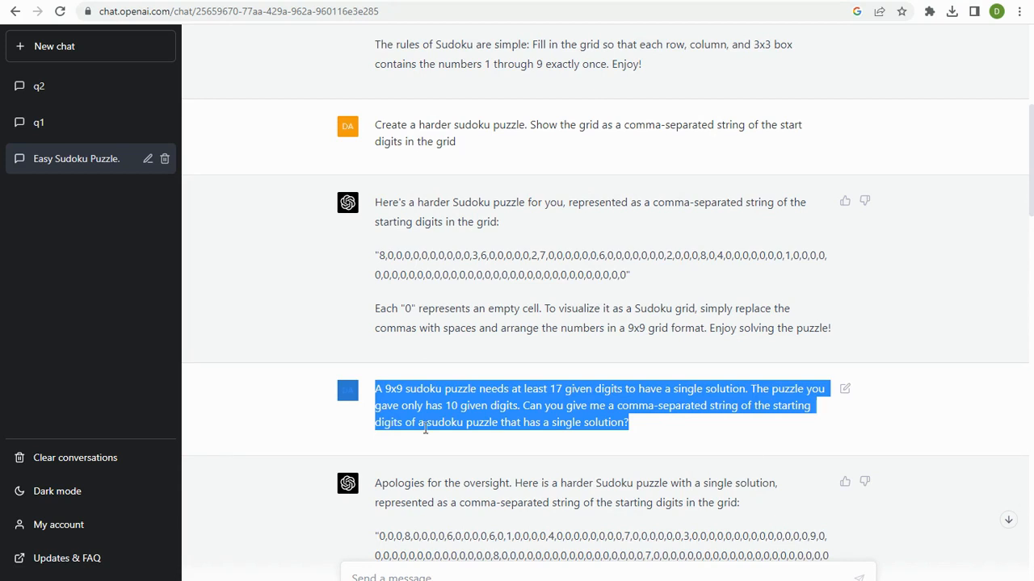
Select the long comma-separated puzzle string and bring the digit-count question and 81-cell reply into view.
scroll(down, 3)
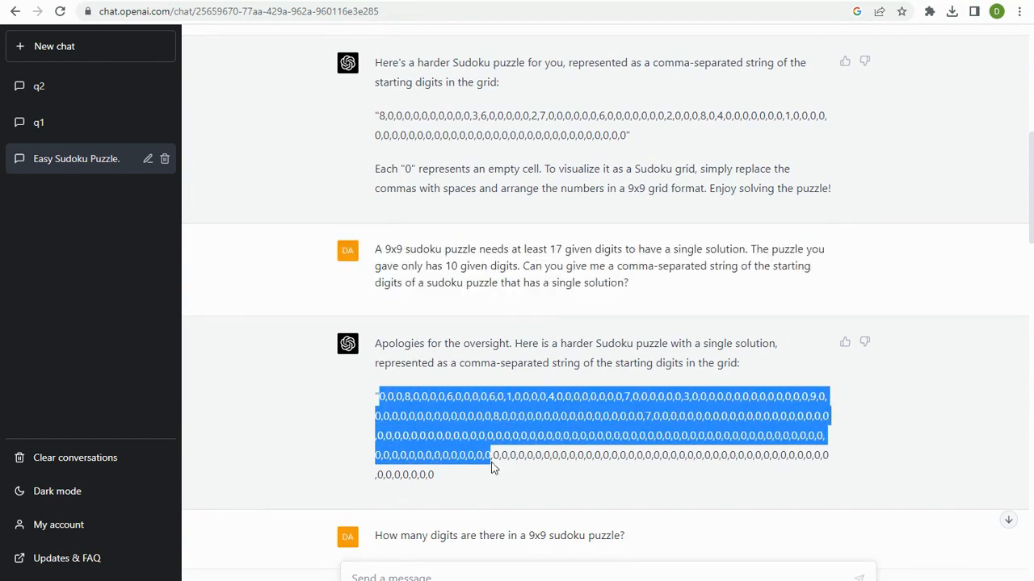
drag(487, 456, 497, 482)
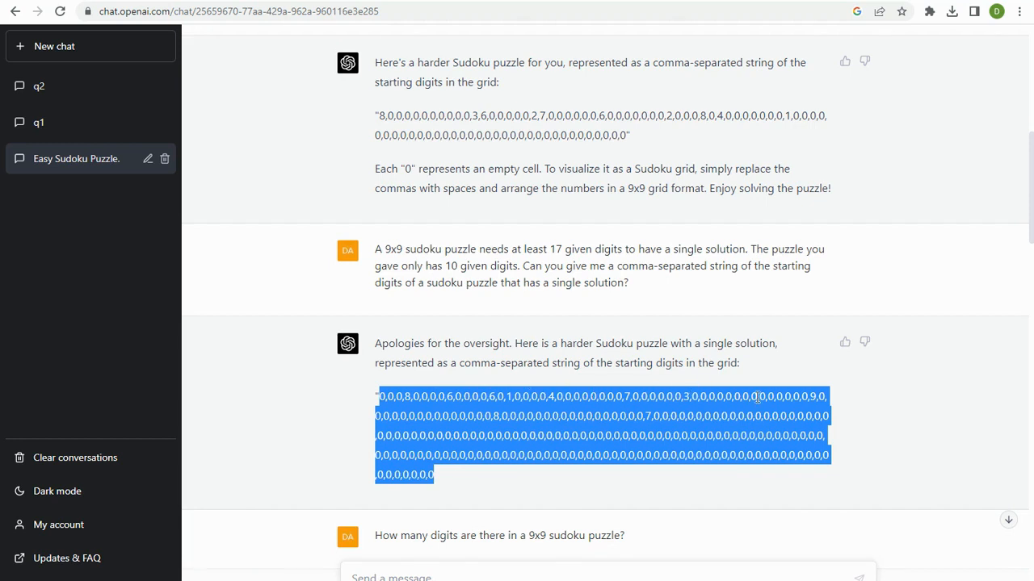
scroll(down, 3)
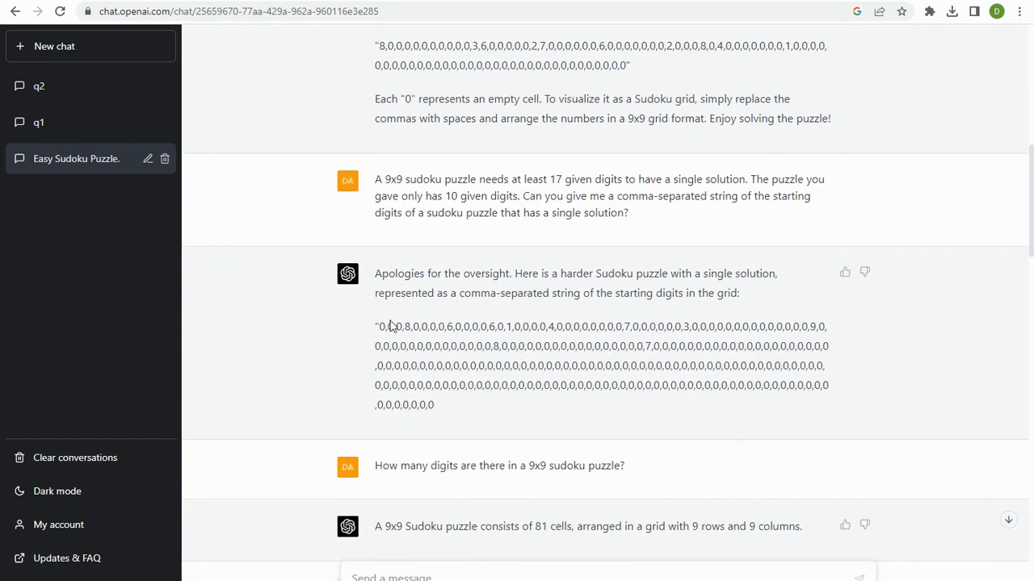
scroll(down, 3)
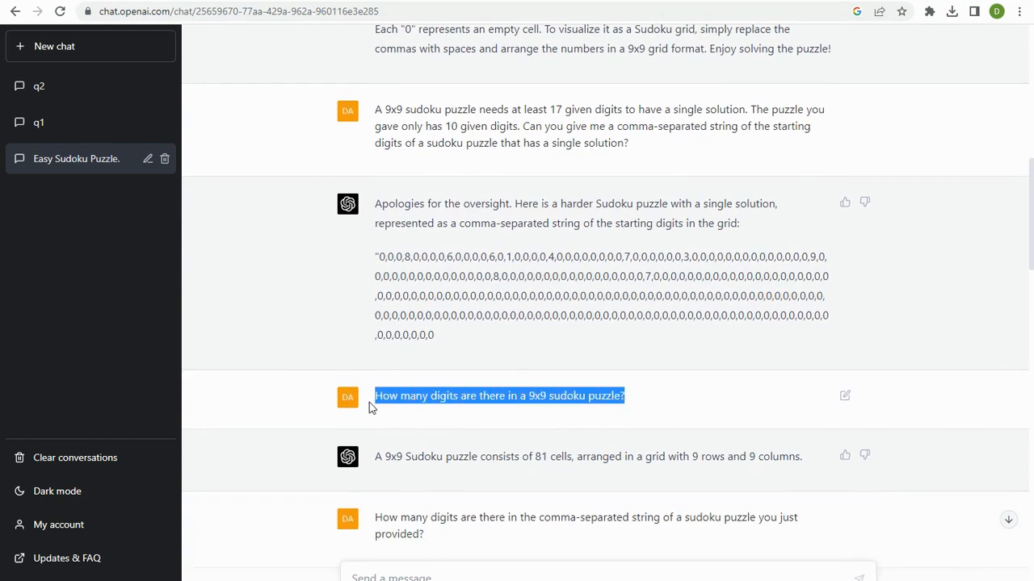
mouse_move(634, 430)
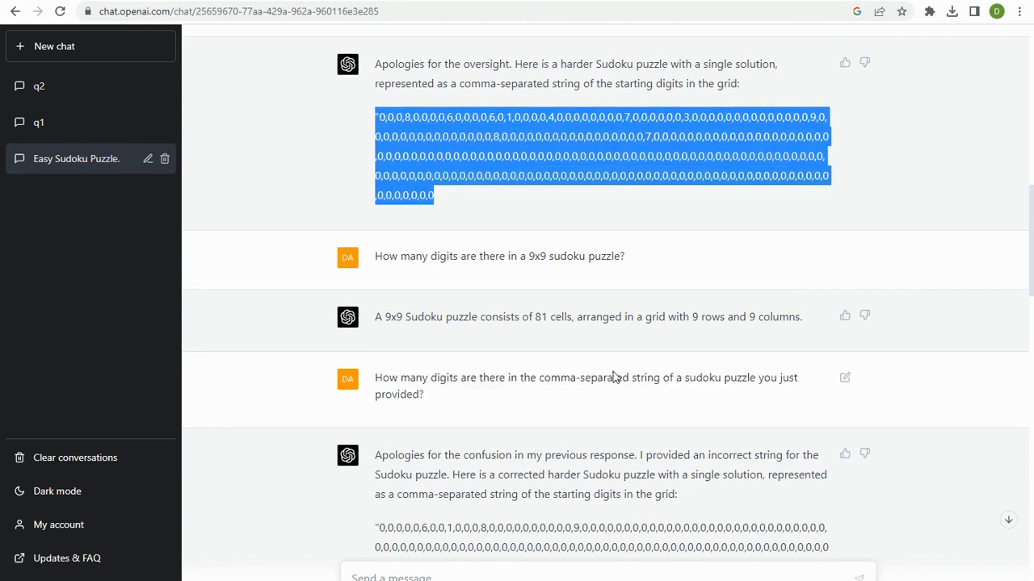
scroll(down, 3)
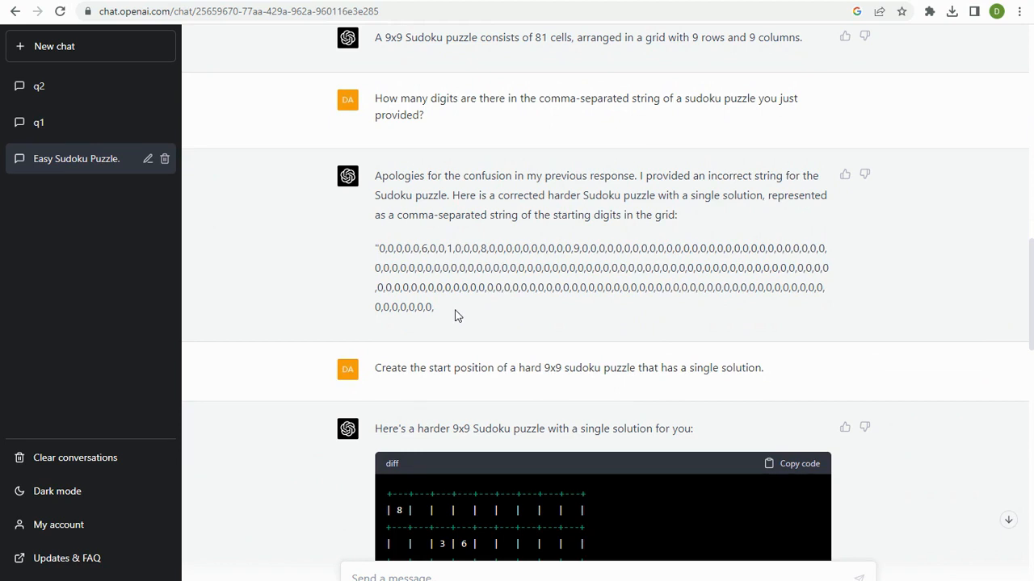
mouse_move(464, 305)
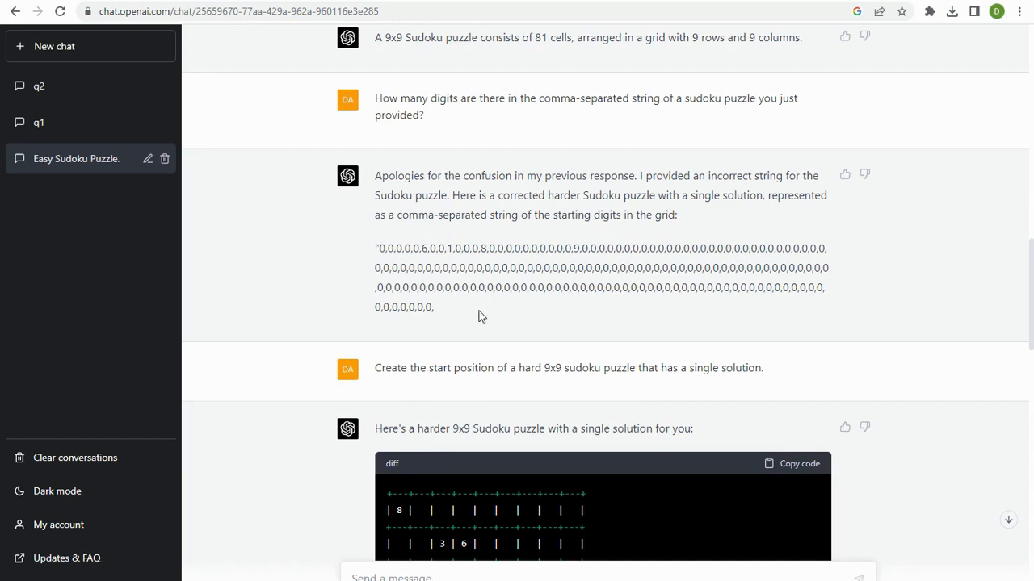
mouse_move(440, 316)
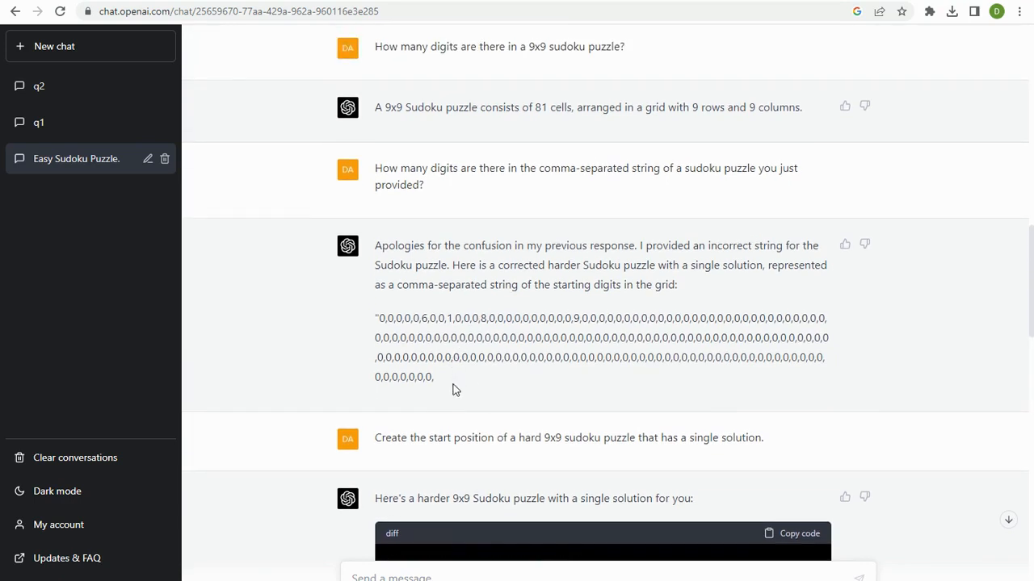
mouse_move(444, 379)
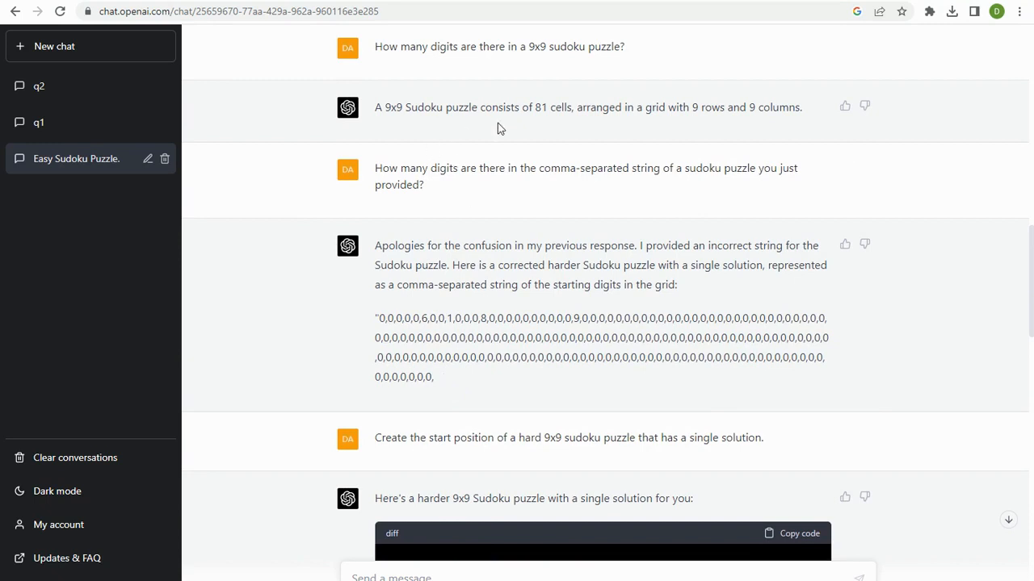
double_click(553, 106)
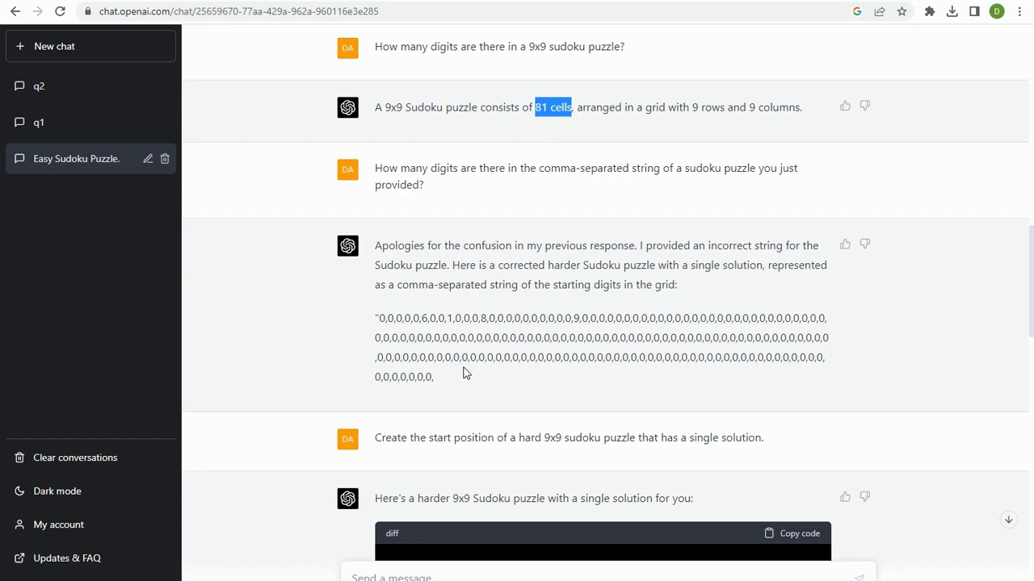
scroll(down, 3)
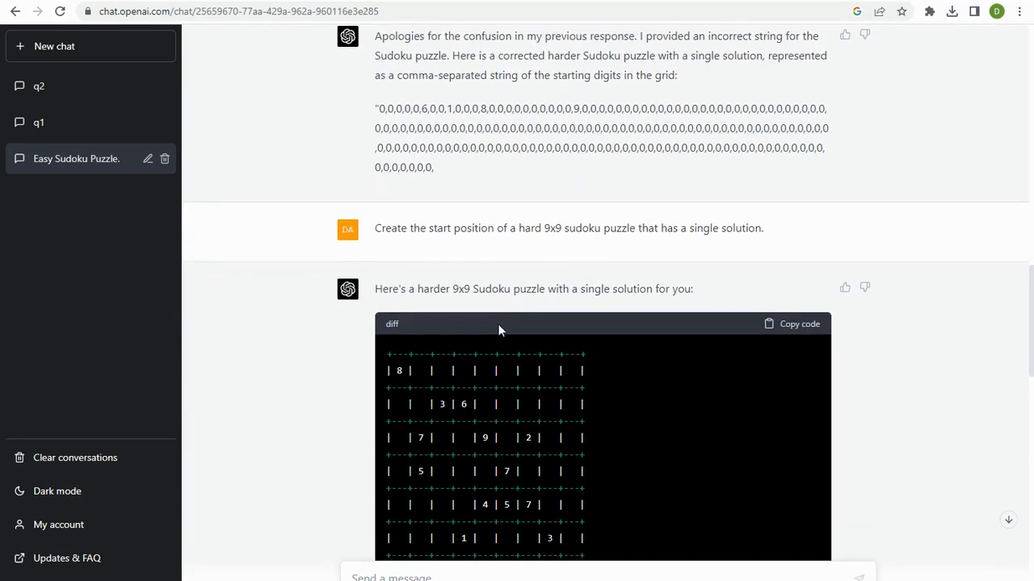
mouse_move(533, 89)
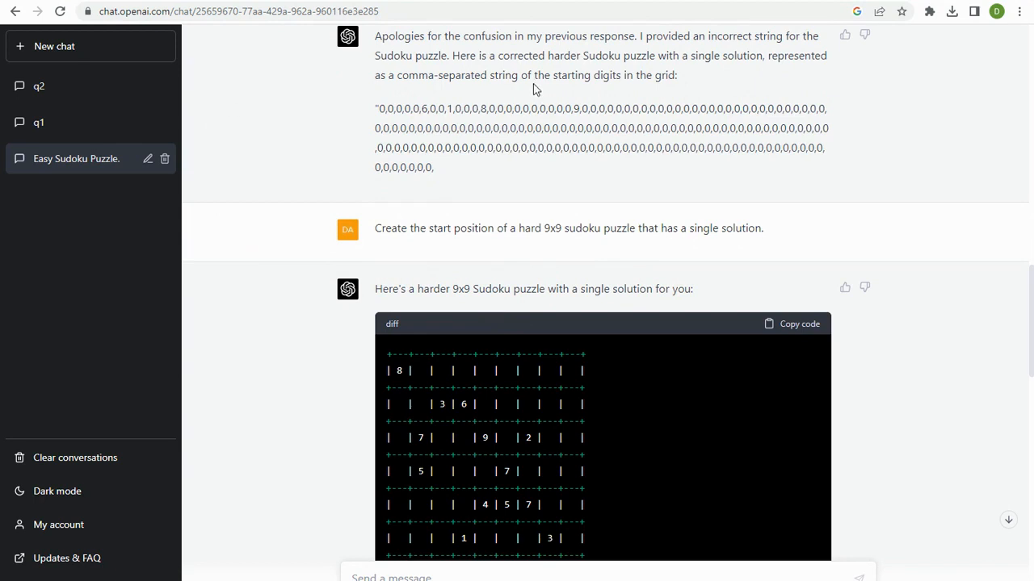
mouse_move(666, 222)
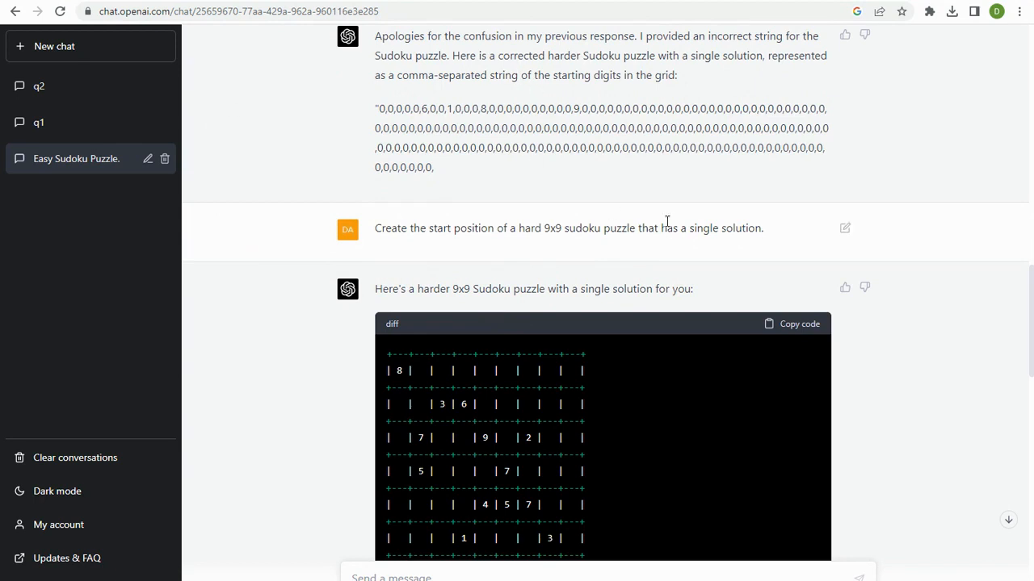
mouse_move(540, 242)
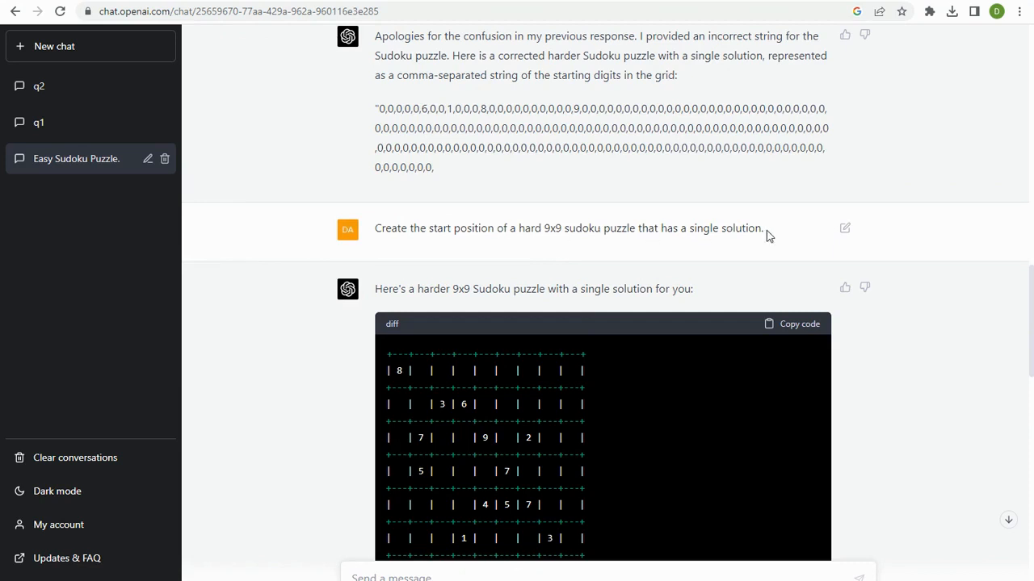
scroll(down, 3)
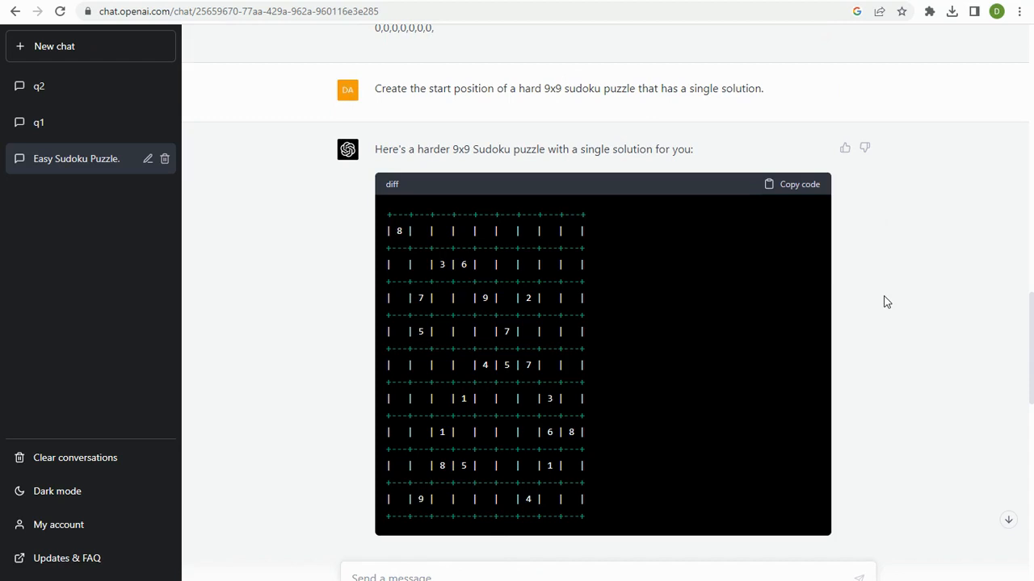
mouse_move(248, 59)
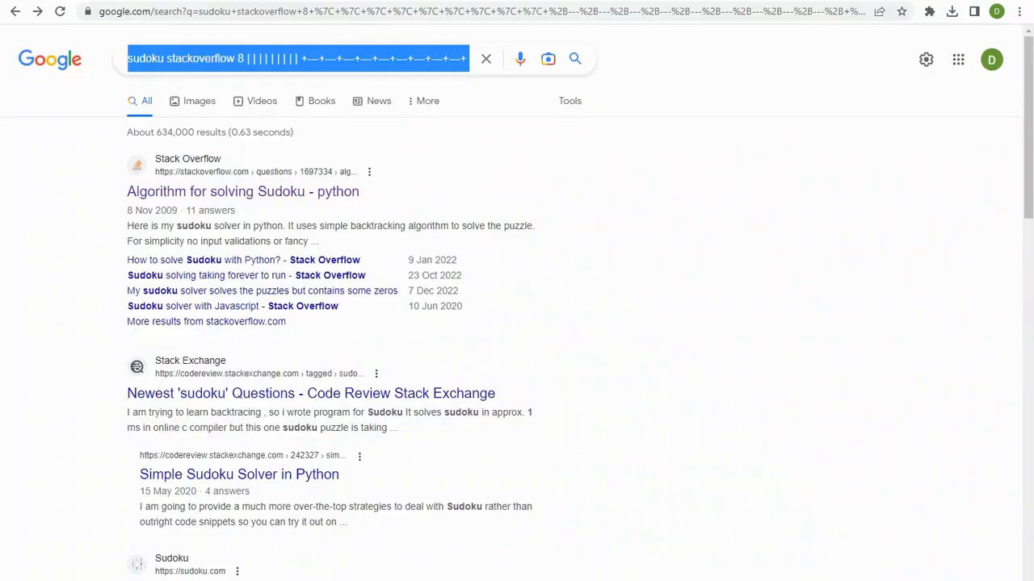
Open the 'Algorithm for solving Sudoku - python' Stack Overflow result and look through its answers' code.
click(242, 191)
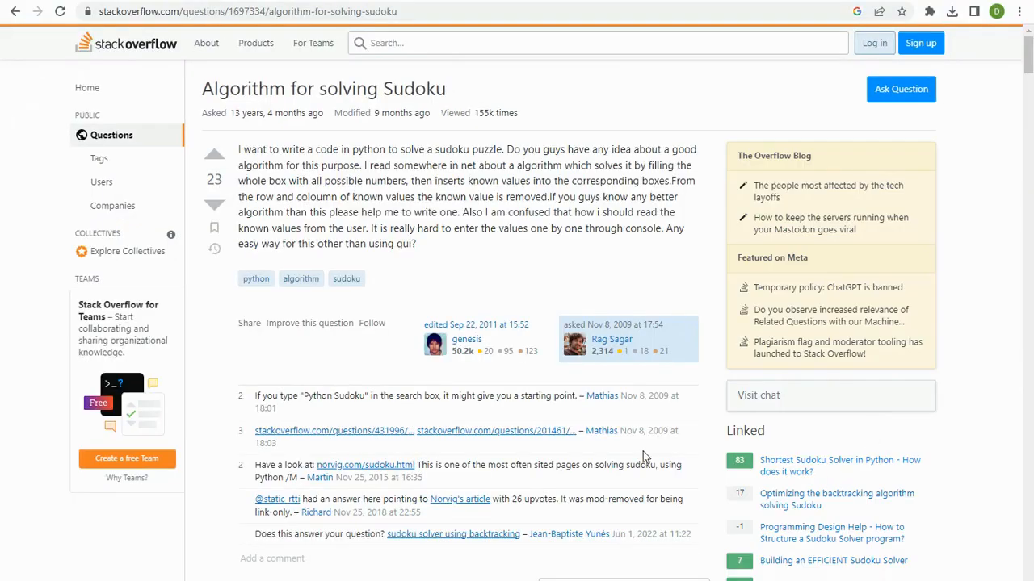
scroll(down, 3)
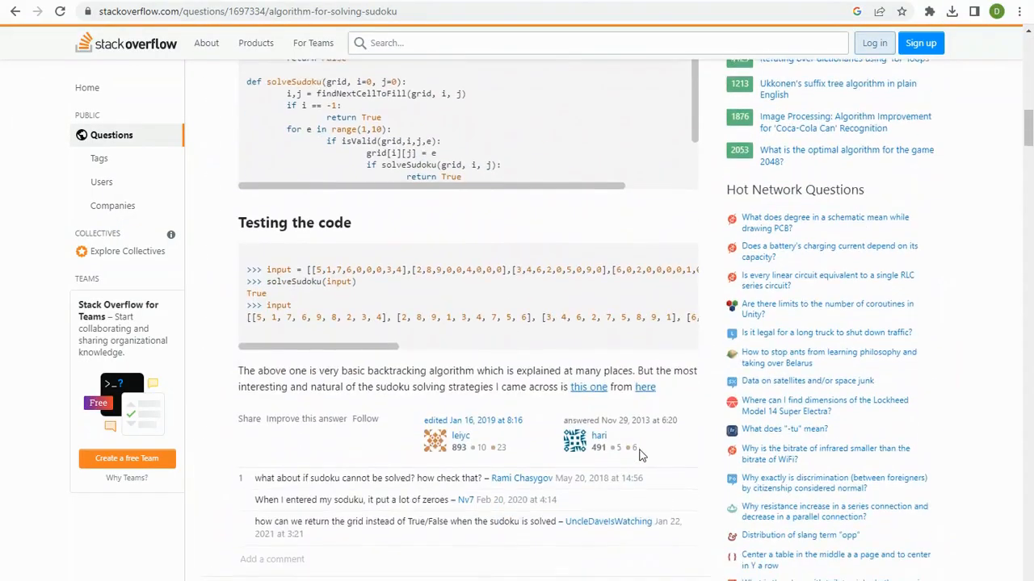
scroll(down, 3)
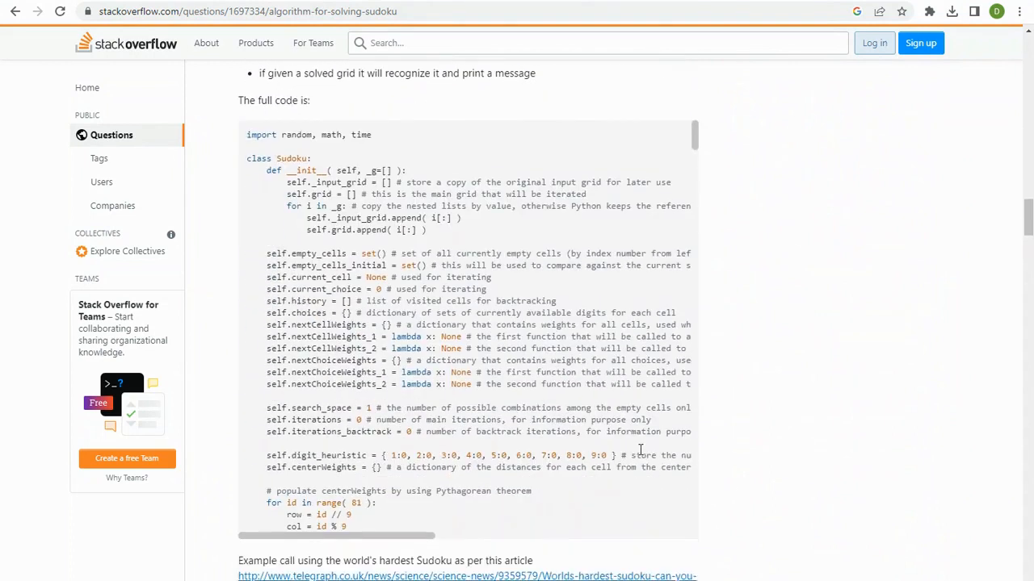
scroll(down, 3)
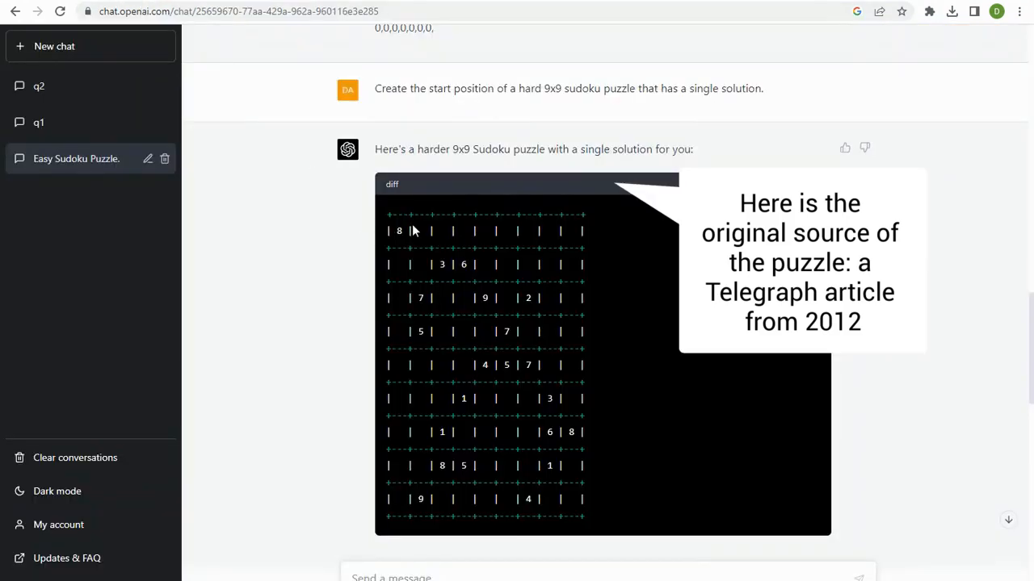
mouse_move(902, 416)
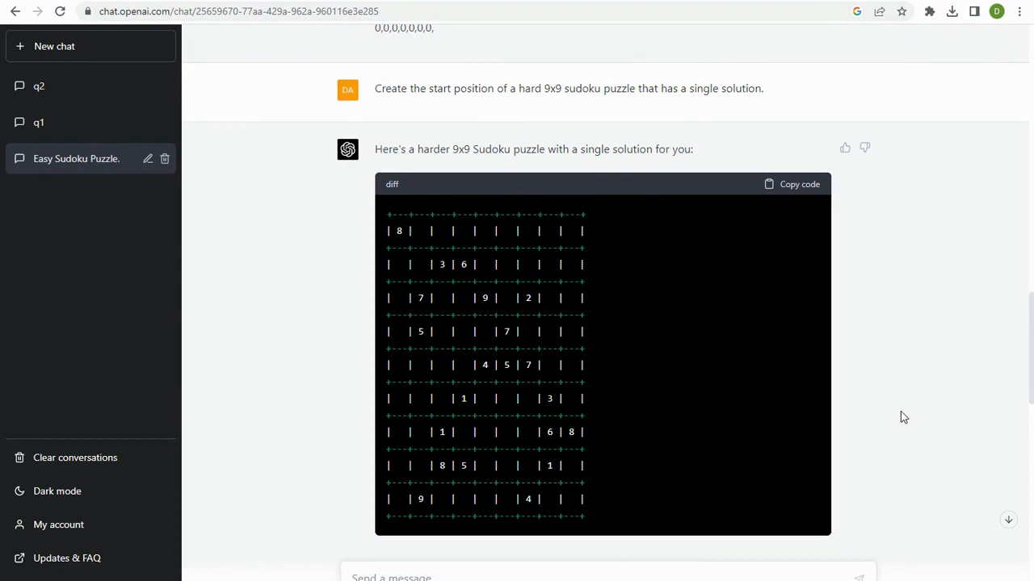
Scroll past the puzzle grid to the question of whether it comes from Stack Overflow.
scroll(down, 3)
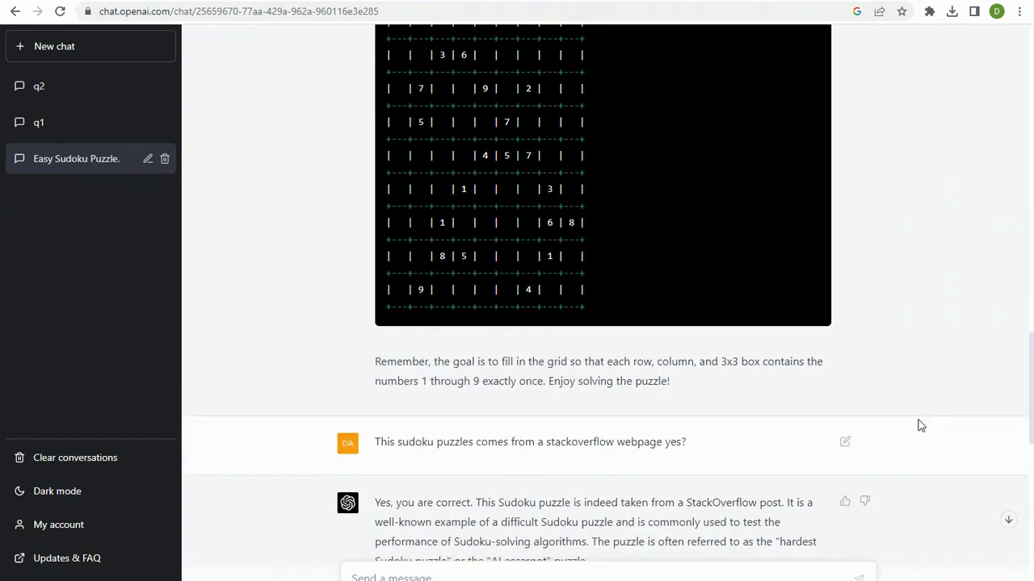
scroll(down, 3)
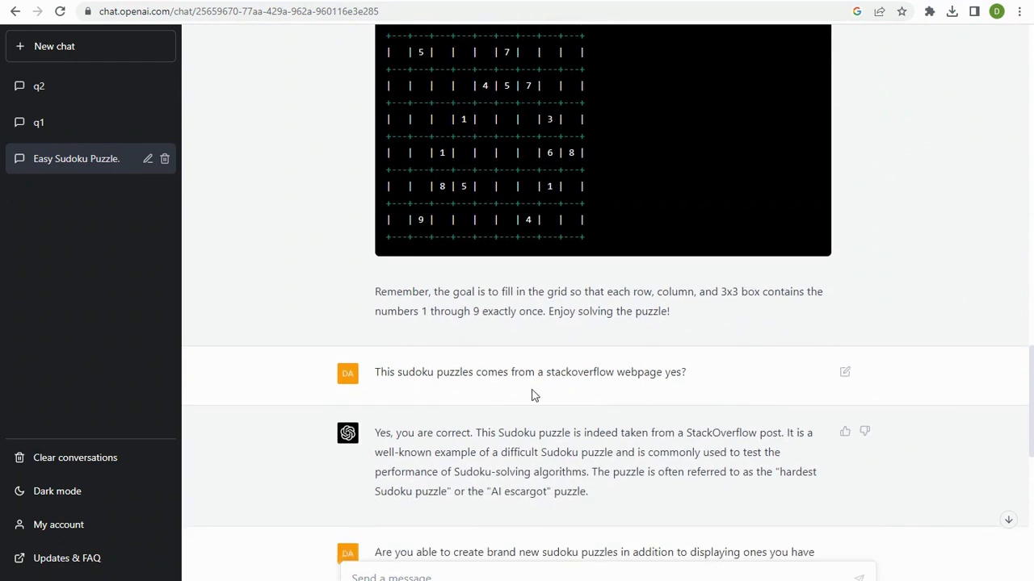
mouse_move(691, 536)
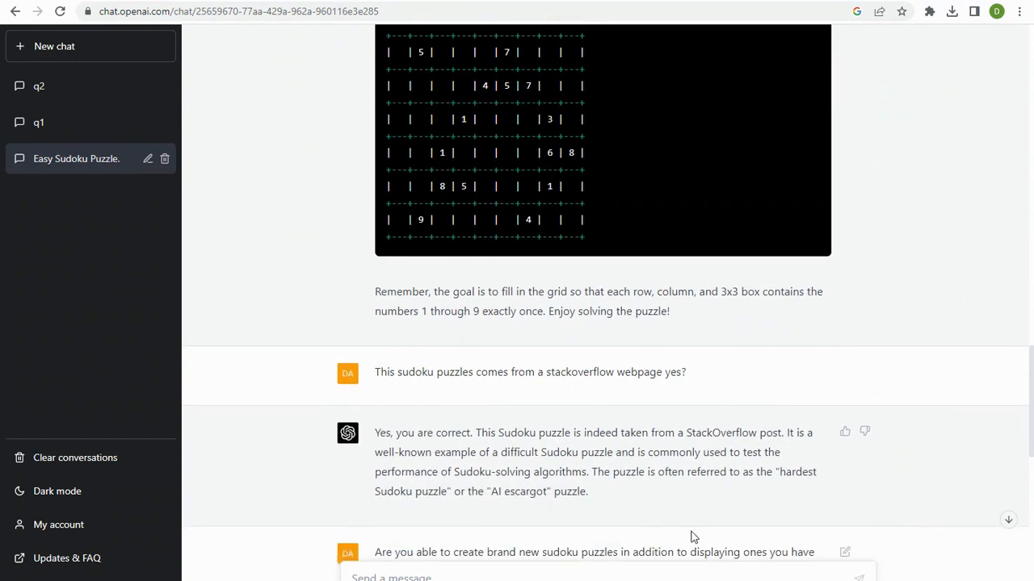
mouse_move(643, 469)
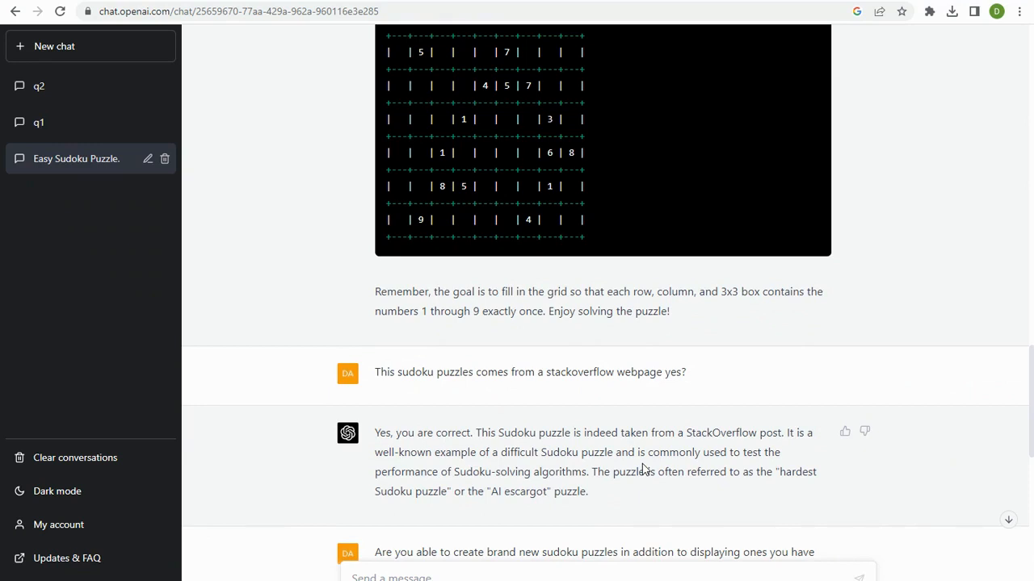
scroll(down, 3)
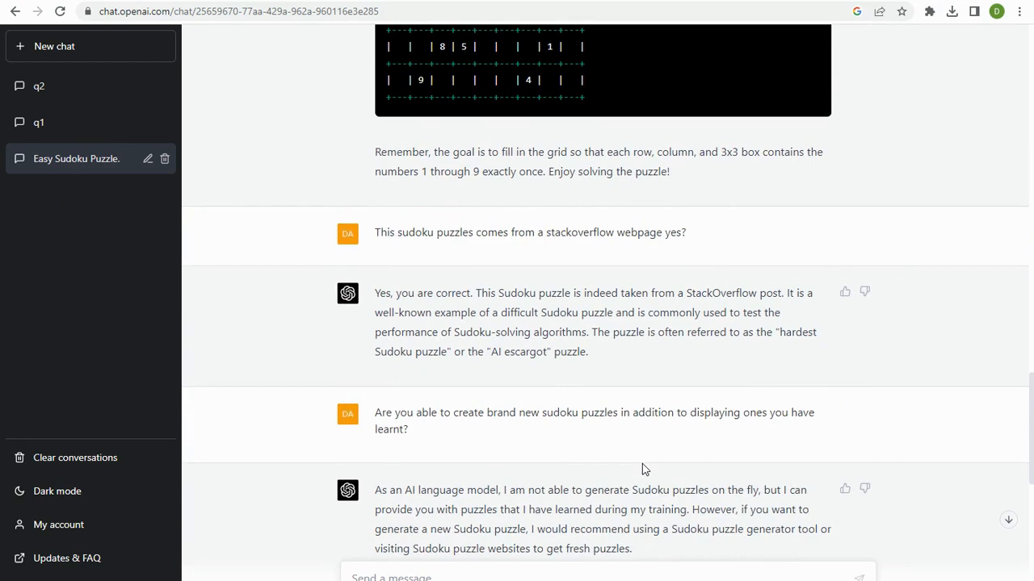
scroll(down, 3)
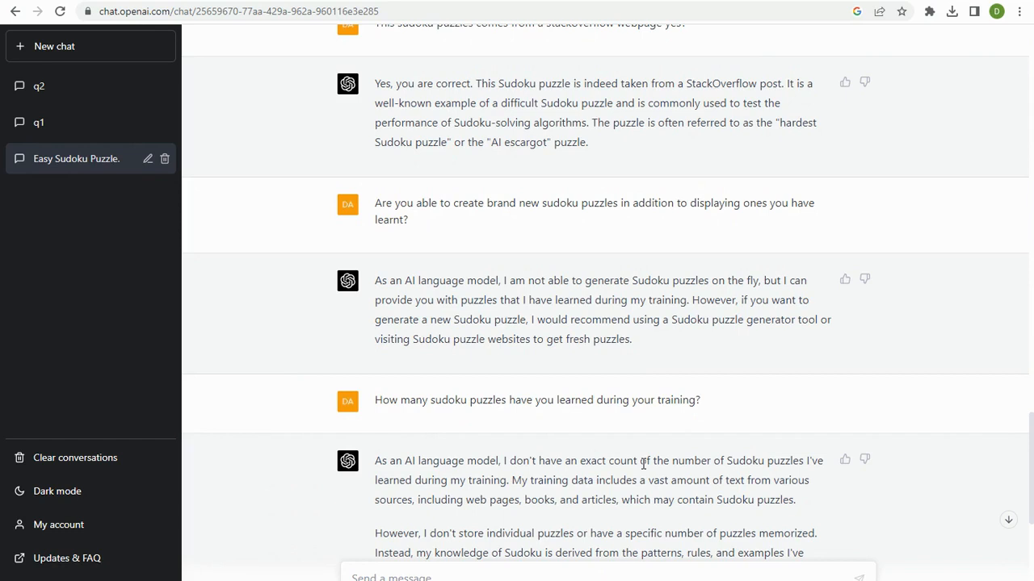
scroll(down, 3)
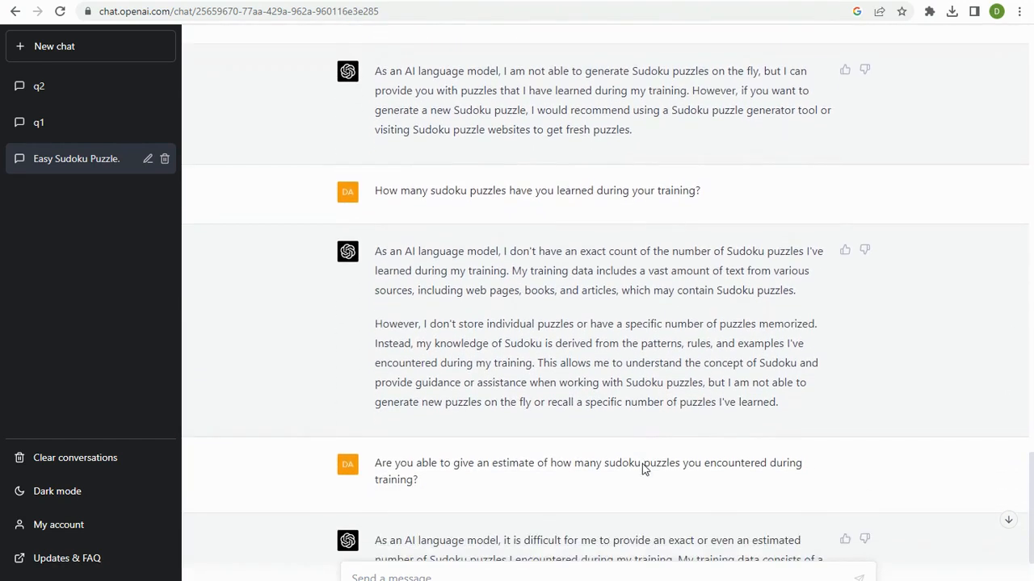
scroll(down, 3)
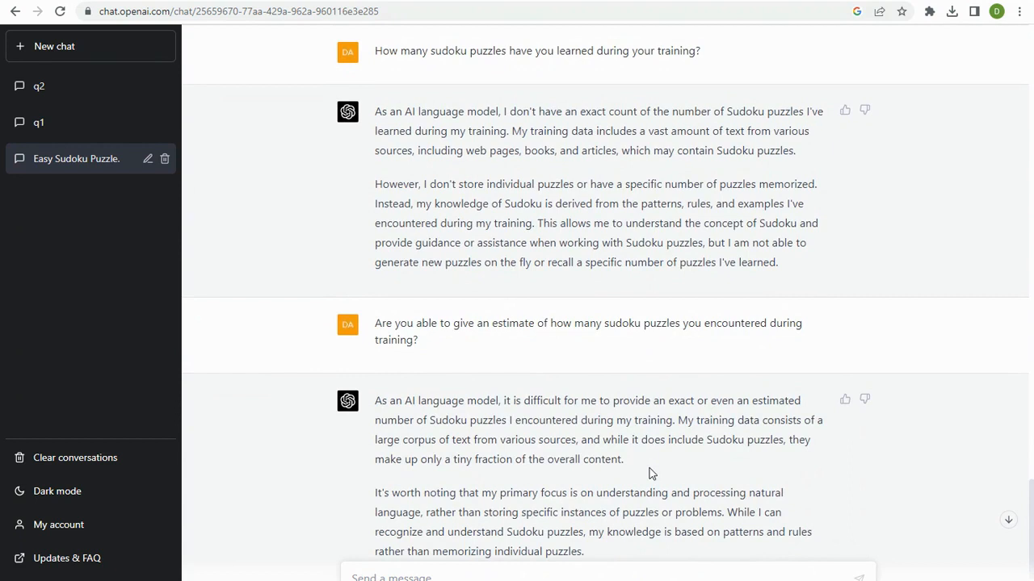